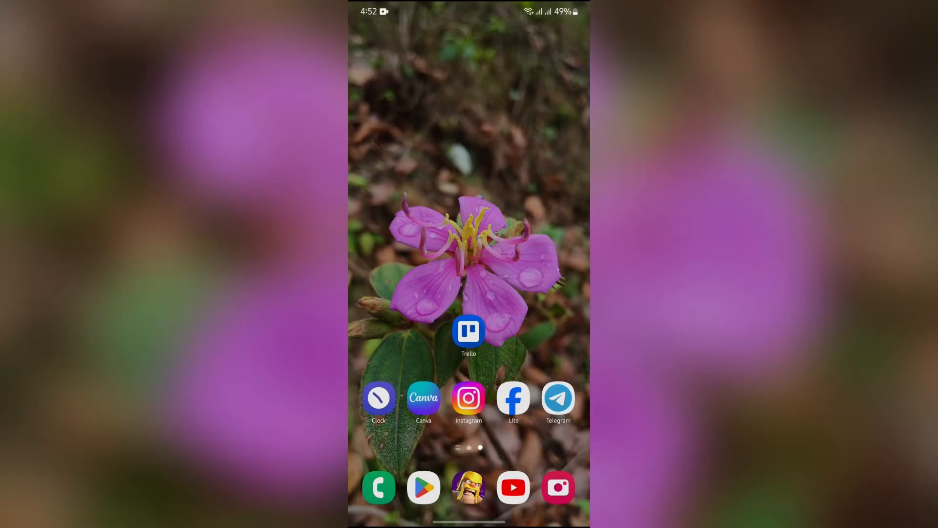
pyautogui.click(469, 331)
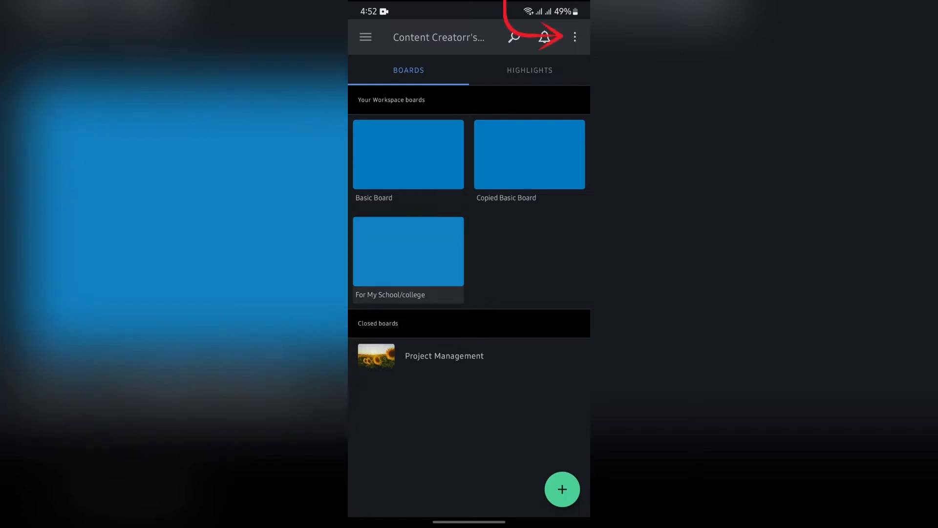
# Step: Open the options menu for the 'For My School/college' board
pyautogui.click(407, 251)
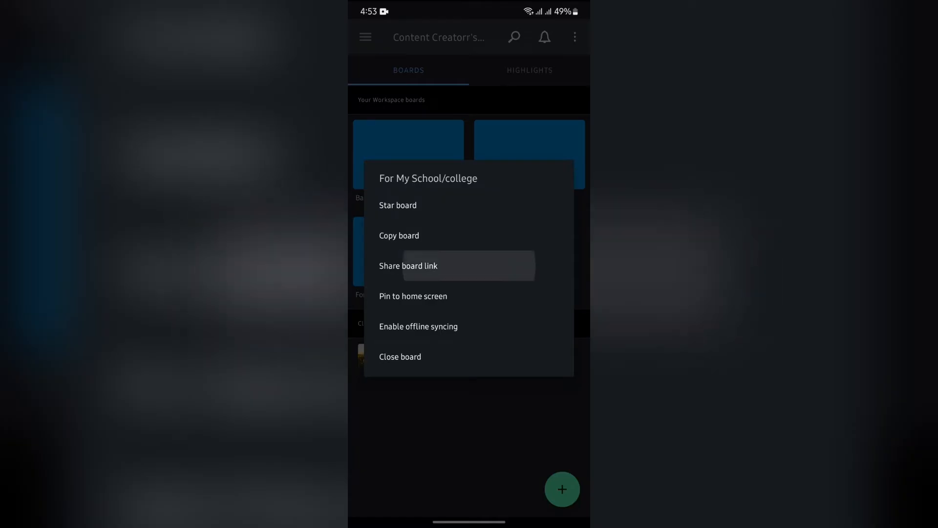
# Step: Add a 'For My School/college' board shortcut to the Android home screen
pyautogui.click(408, 265)
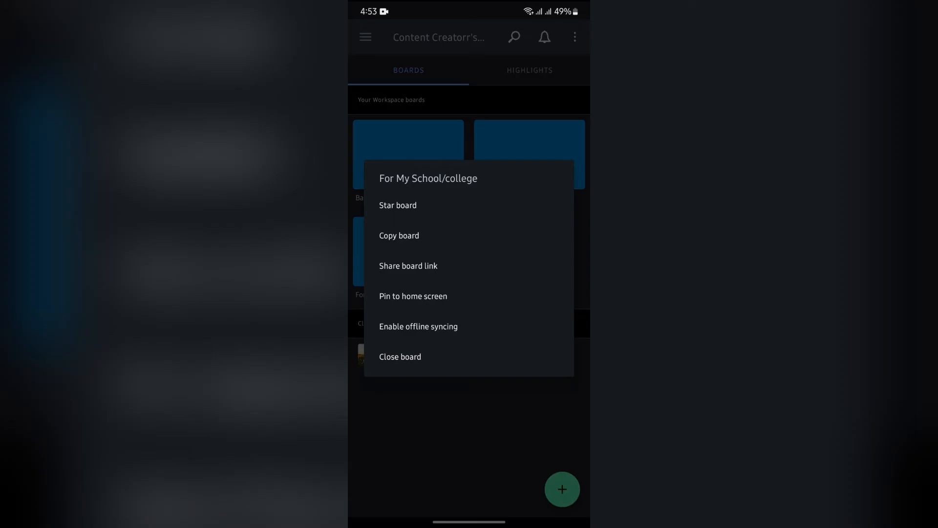
pyautogui.click(413, 296)
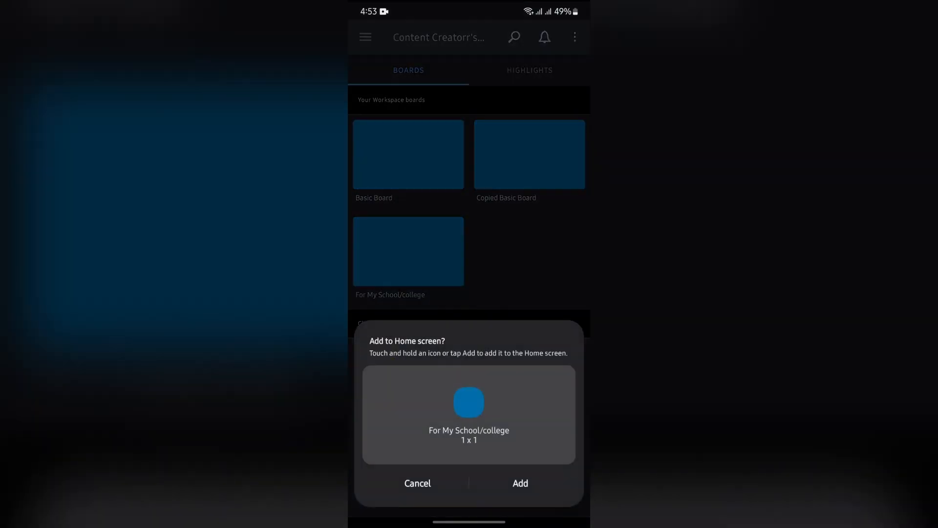
pyautogui.click(520, 483)
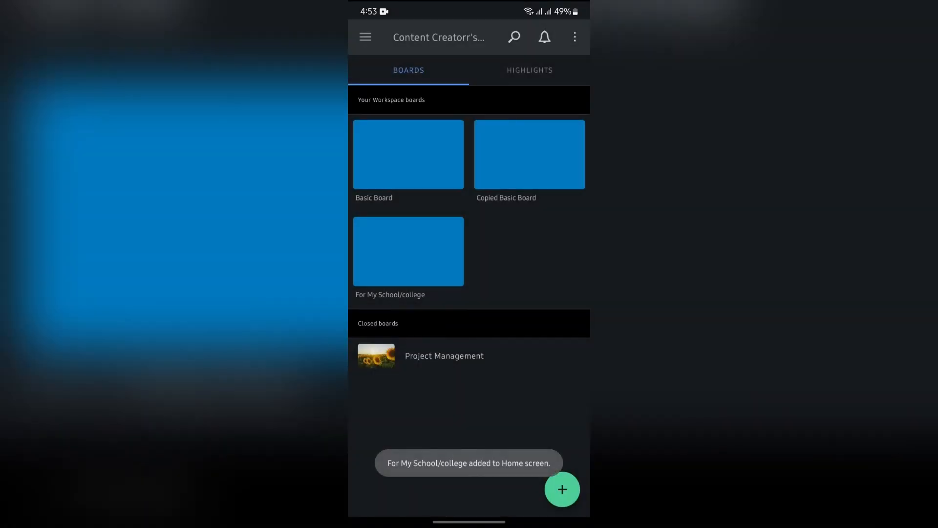